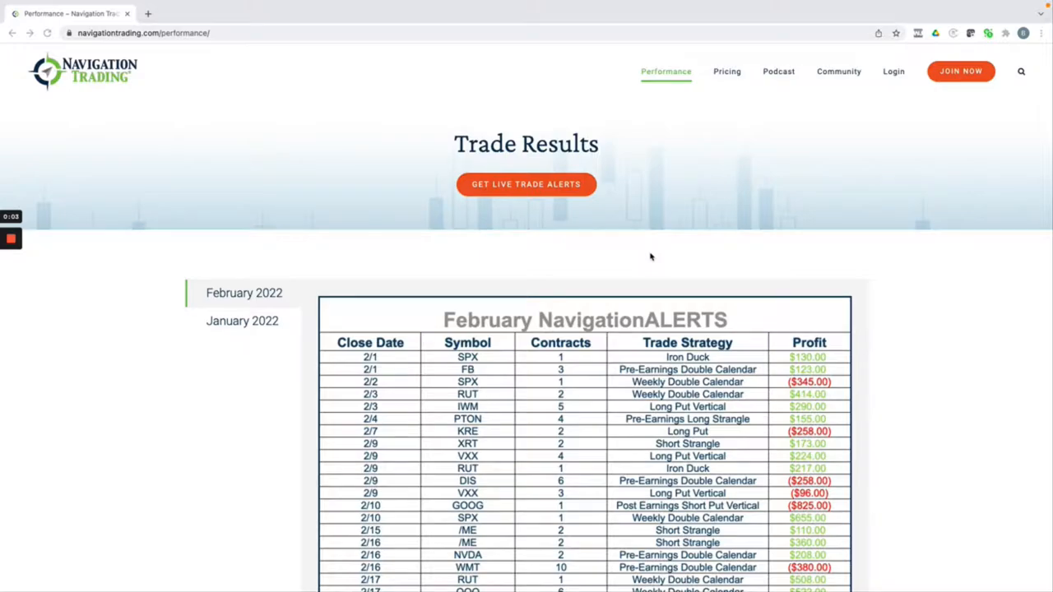
{"action": "mouse_move", "coordinate": [567, 338]}
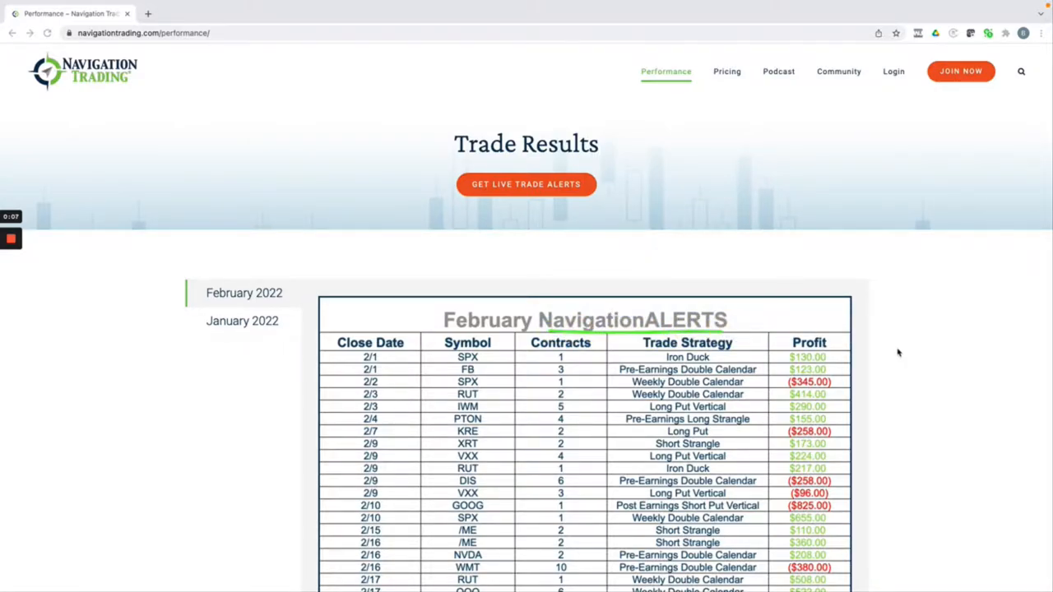
- Scroll to the February 2022 table's Total, Winning Trades and Winning % rows and mark the $3,036 total
{"action": "scroll", "scroll_direction": "down", "scroll_amount": 3}
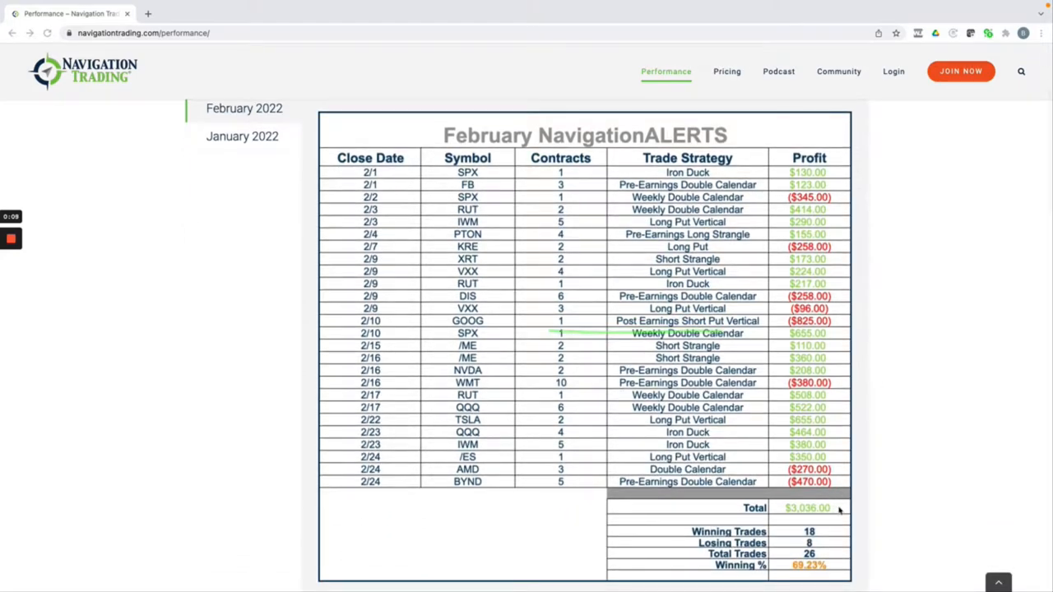
{"action": "double_click", "coordinate": [808, 507]}
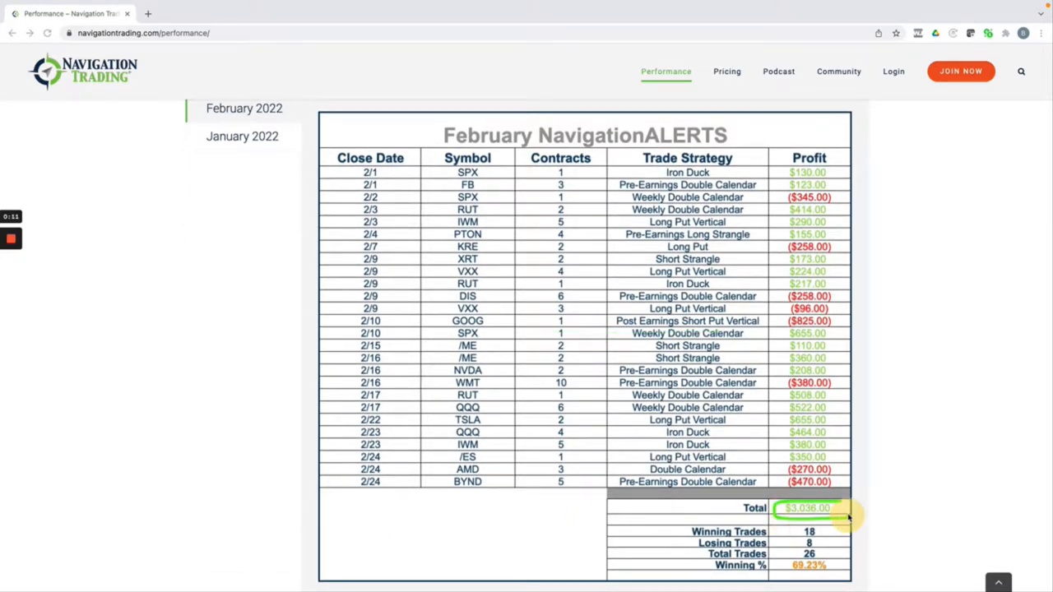
{"action": "mouse_move", "coordinate": [896, 502]}
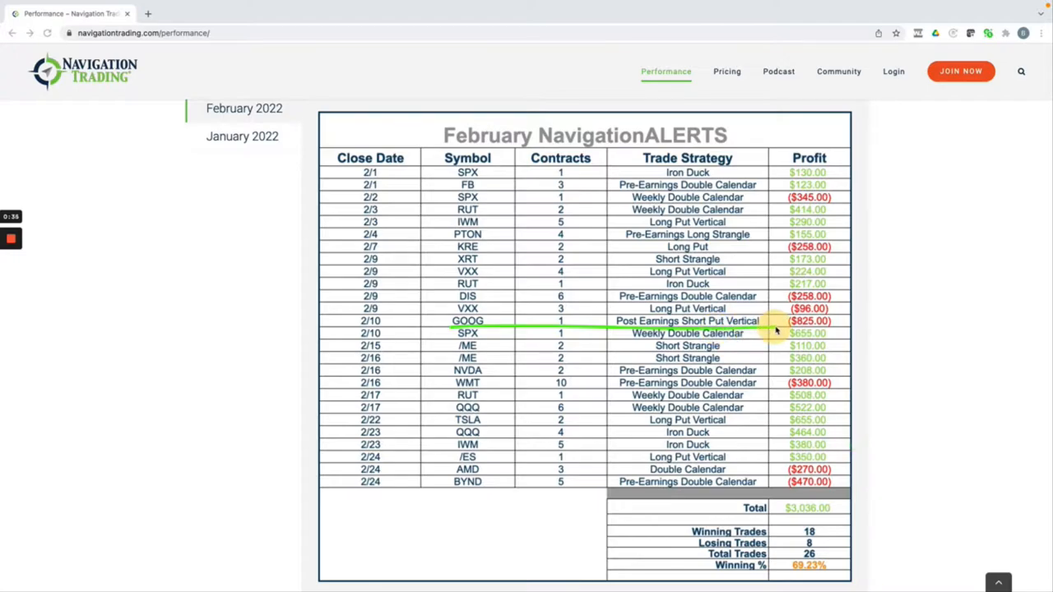
{"action": "mouse_move", "coordinate": [847, 326]}
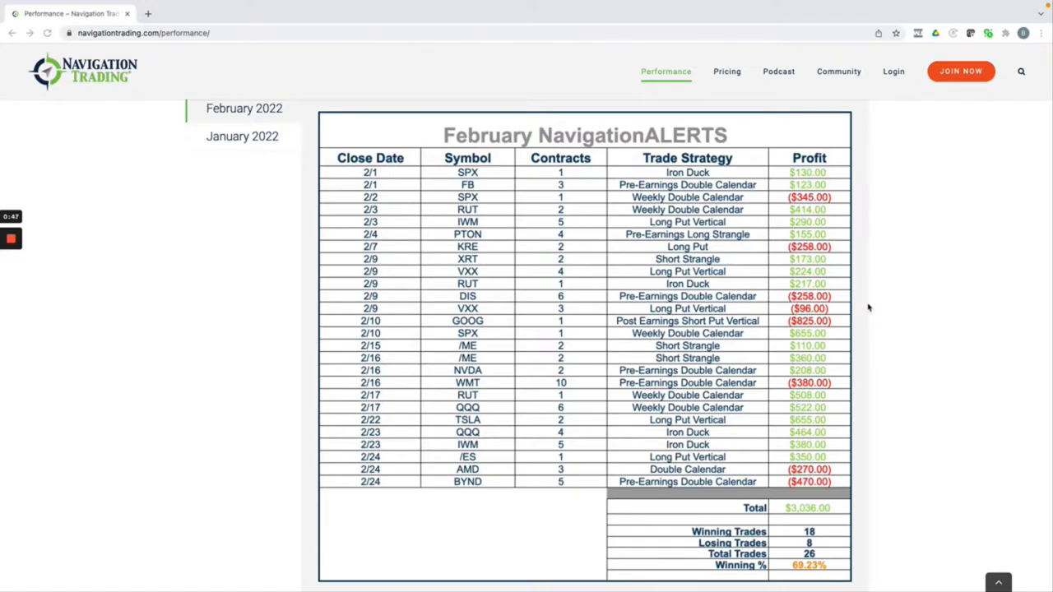
{"action": "mouse_move", "coordinate": [859, 543]}
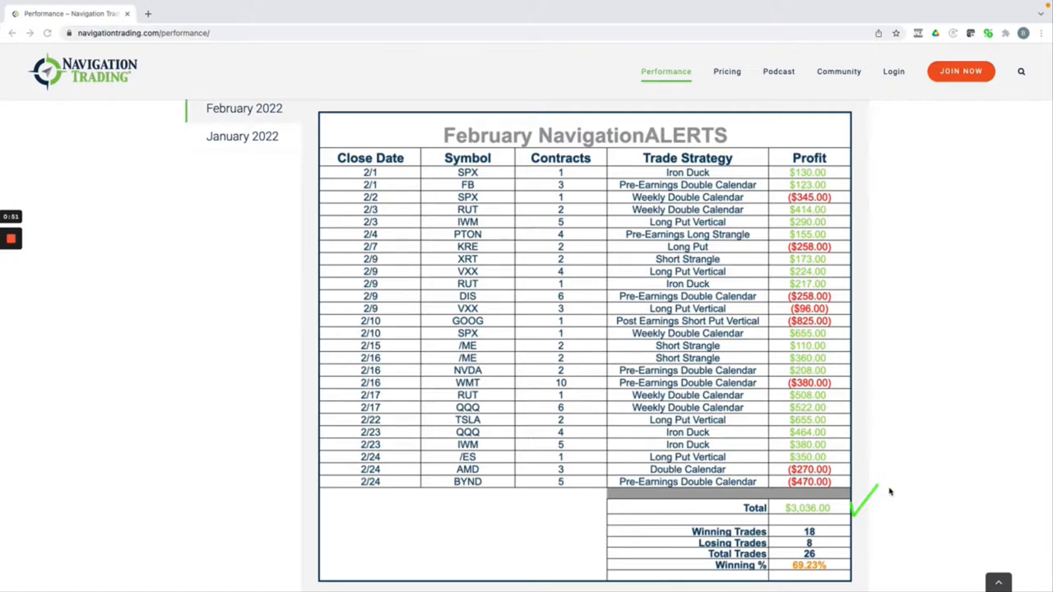
{"action": "mouse_move", "coordinate": [888, 485]}
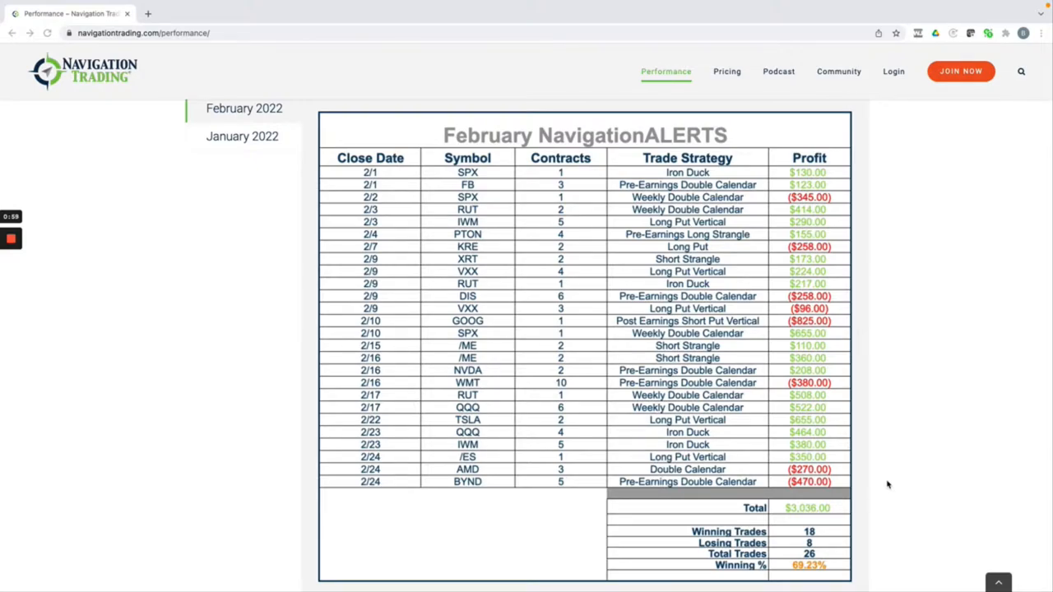
{"action": "mouse_move", "coordinate": [874, 382]}
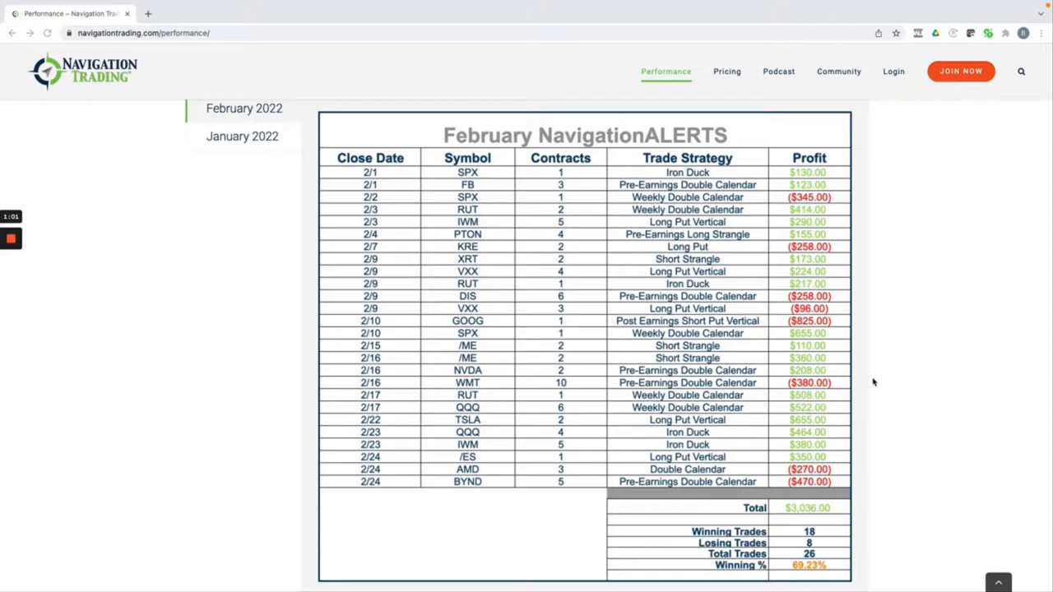
{"action": "mouse_move", "coordinate": [925, 211]}
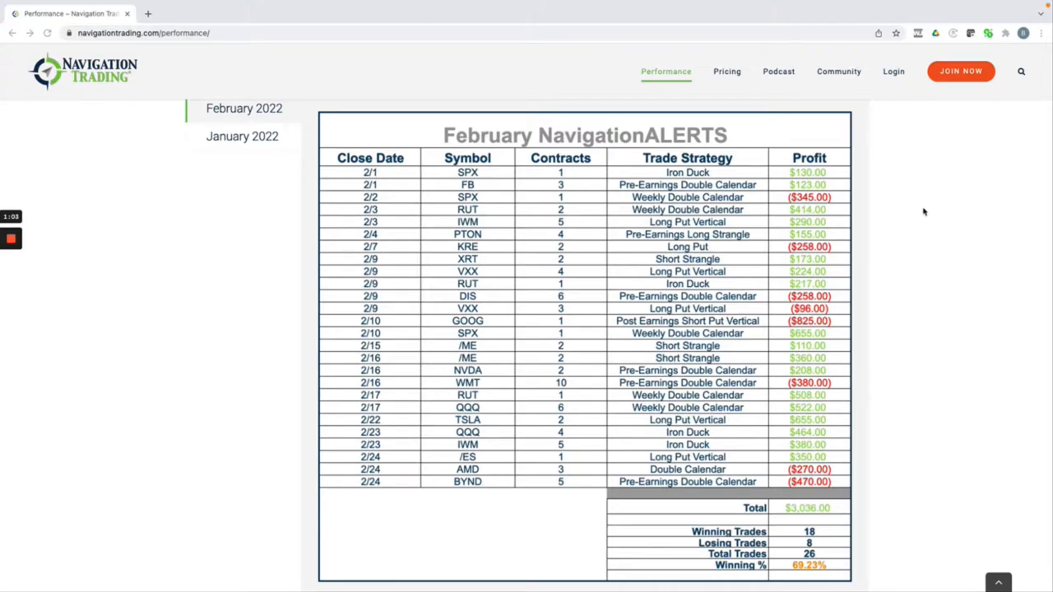
{"action": "mouse_move", "coordinate": [888, 233]}
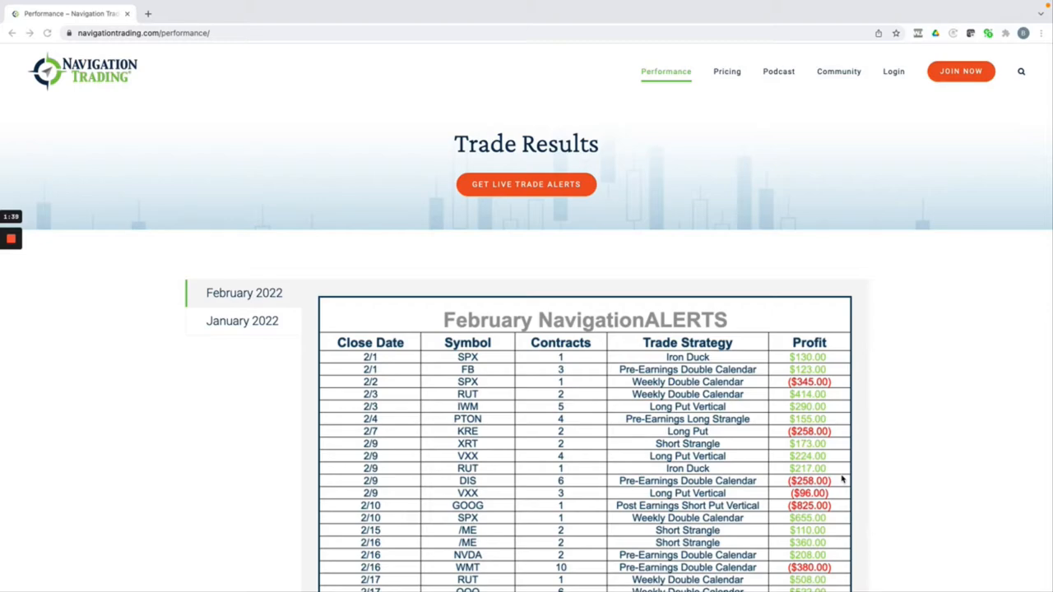
{"action": "mouse_move", "coordinate": [772, 181]}
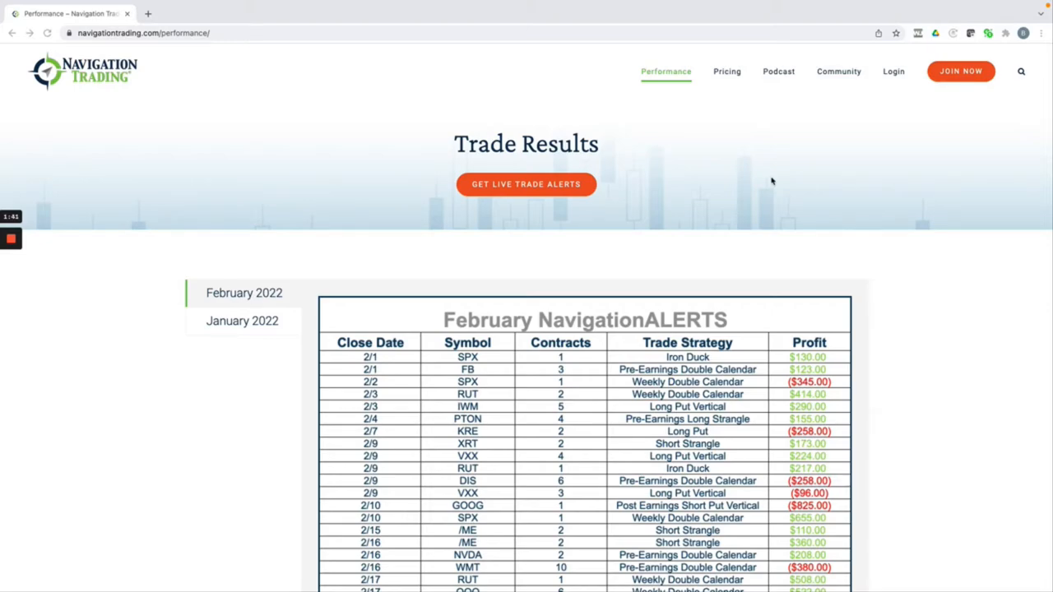
- Go to the Membership Plans pricing page comparing Free, Day Trading, Pro Membership and Pro All Access
{"action": "left_click", "coordinate": [727, 73]}
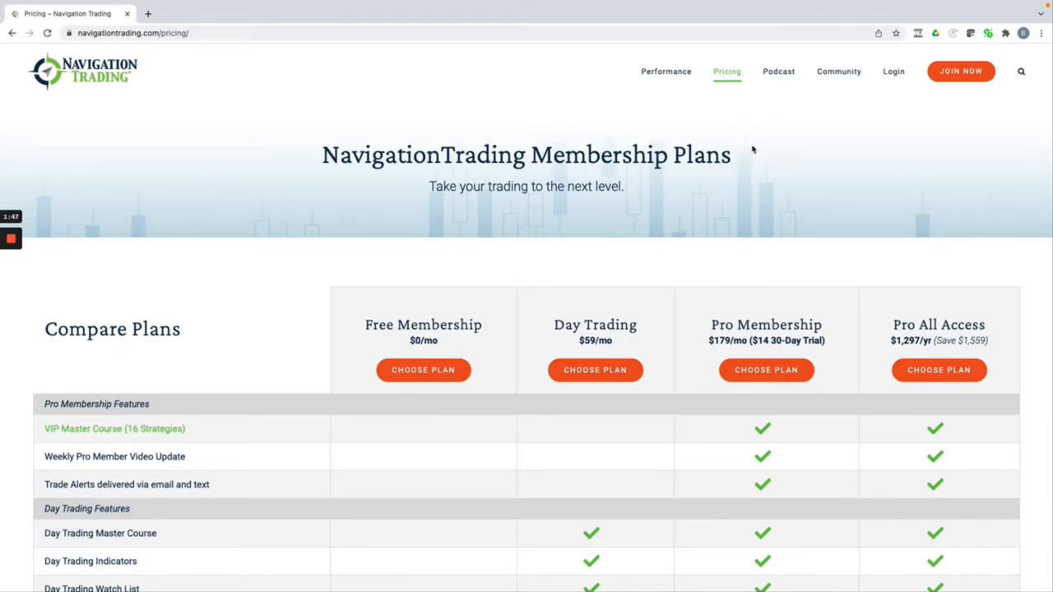
- Scroll the Compare Plans table down to the Day Trading features and TradeHacker Community channel rows
{"action": "scroll", "scroll_direction": "down", "scroll_amount": 3}
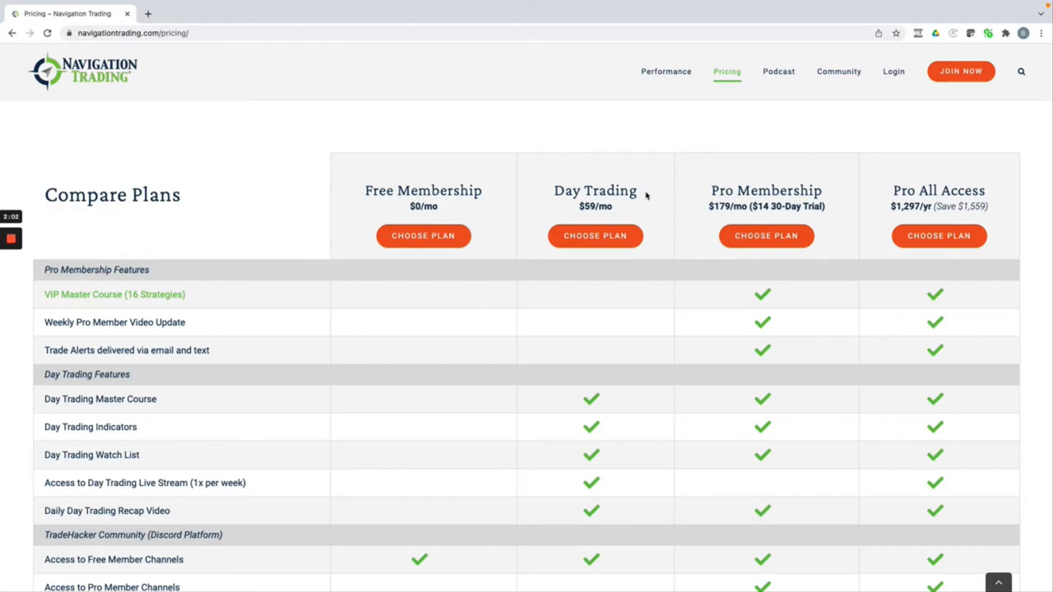
{"action": "mouse_move", "coordinate": [796, 187]}
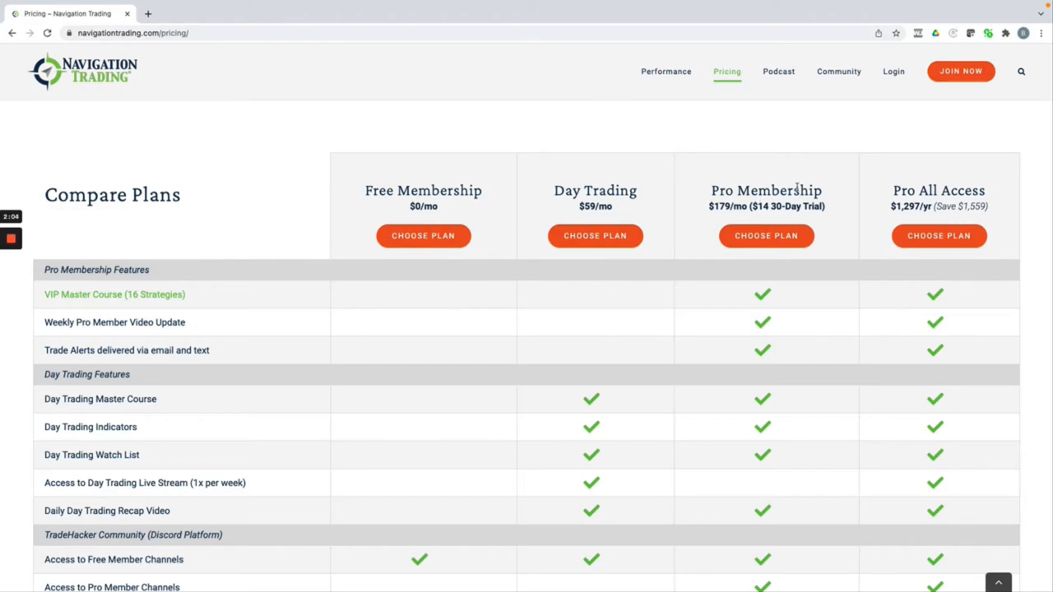